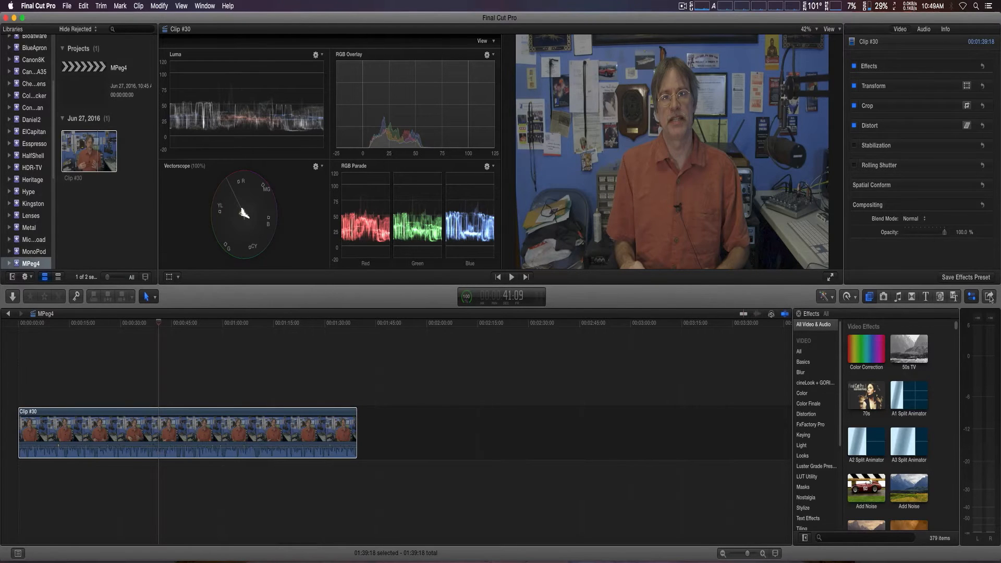
Step: Bring up the project's share destinations list from the toolbar Share button
left_click(985, 296)
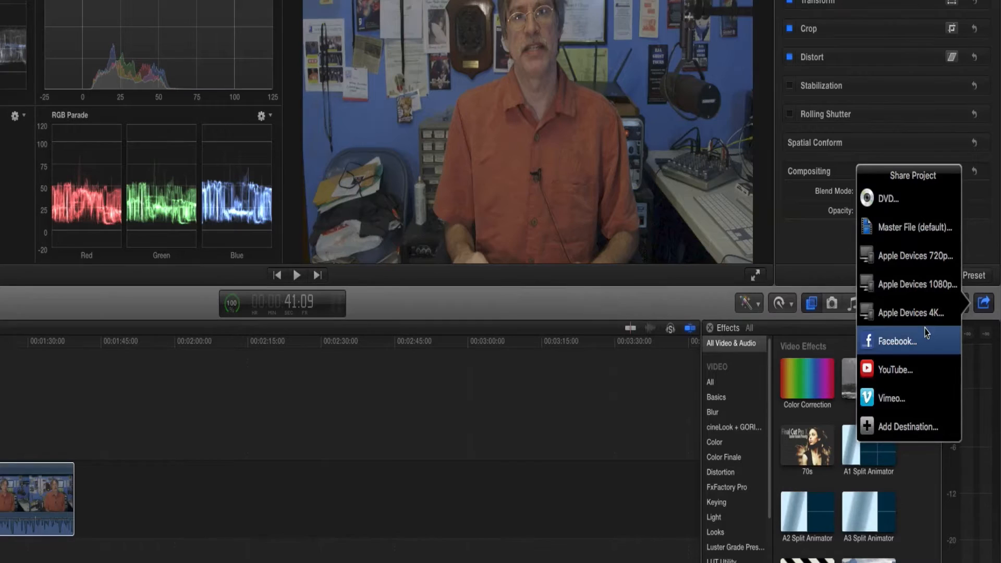
mouse_move(915, 257)
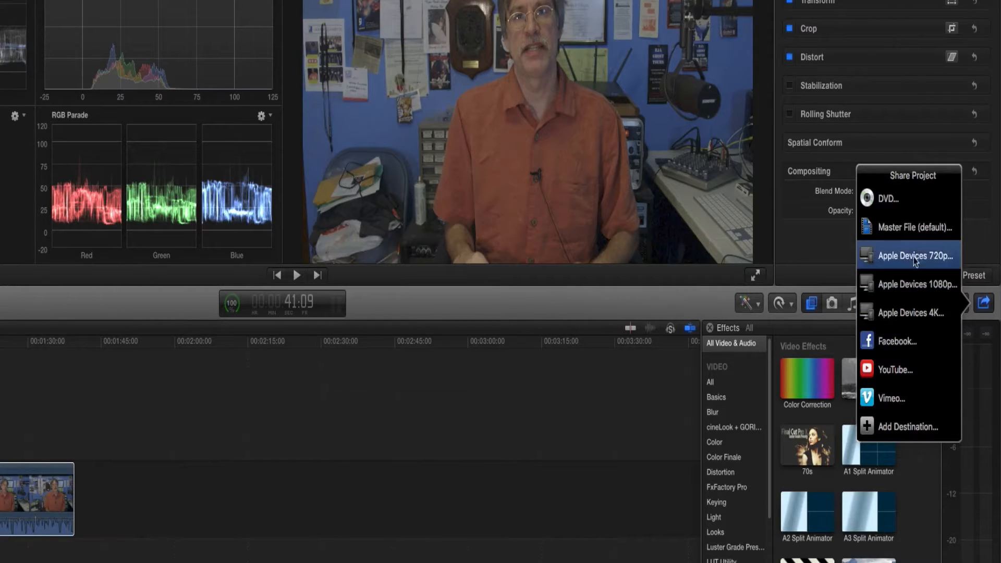
mouse_move(912, 226)
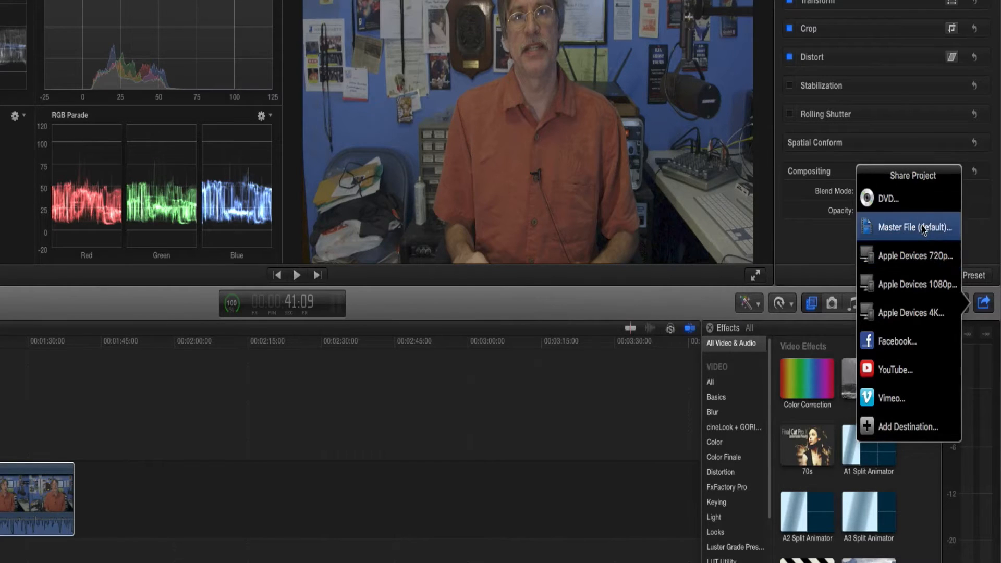
Step: Start a Master File export set to Video and Audio with the H.264 video codec
left_click(910, 226)
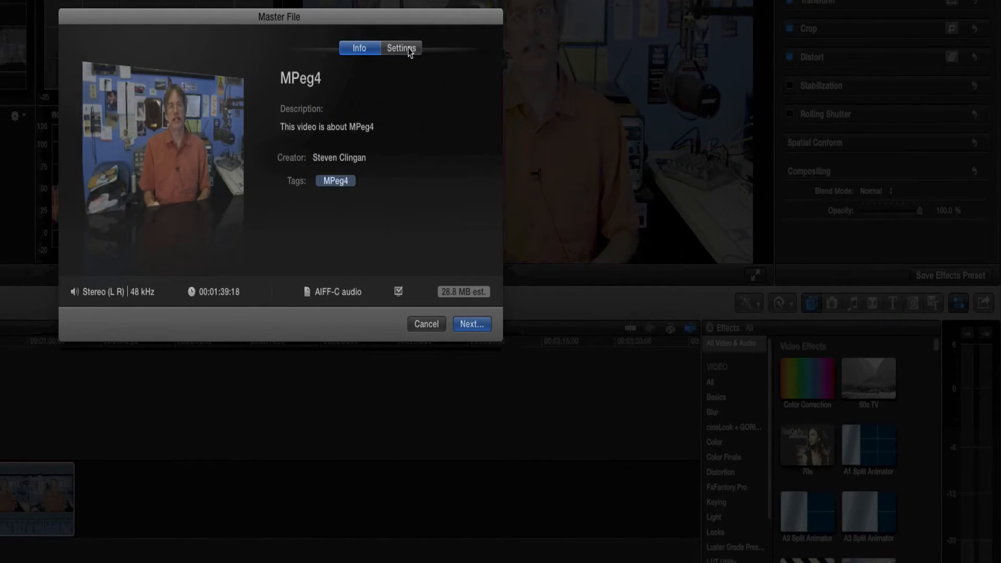
left_click(401, 48)
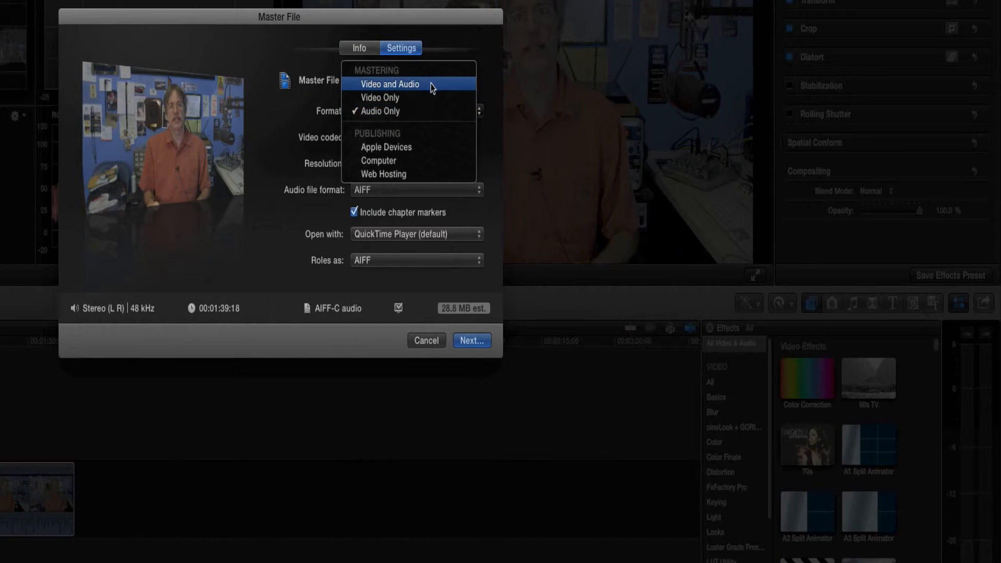
left_click(390, 83)
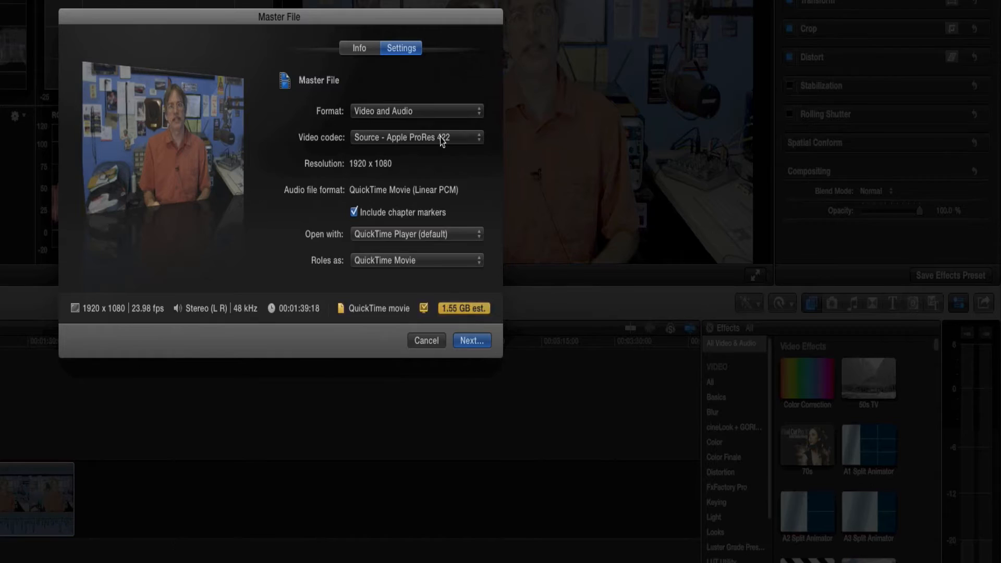
left_click(417, 137)
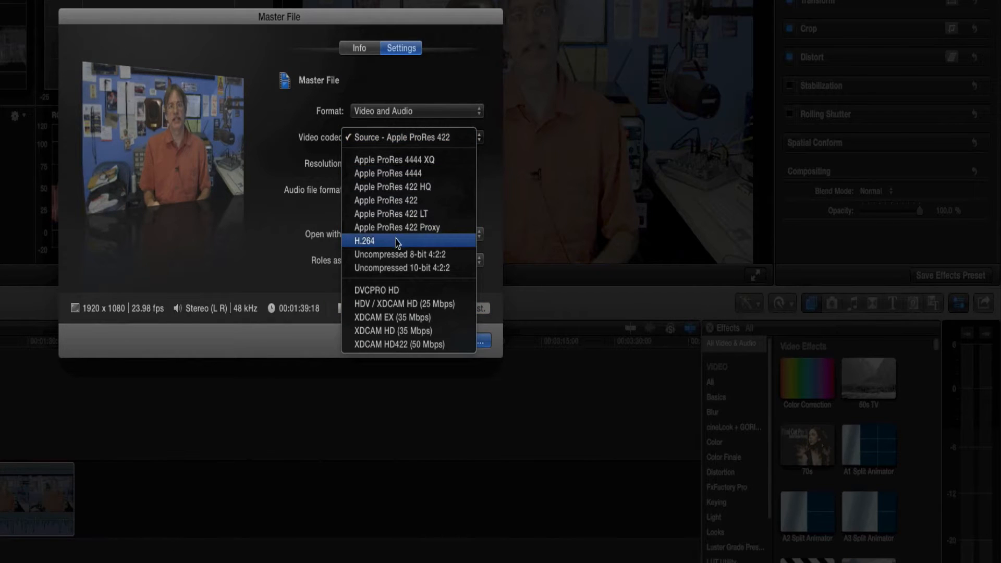
left_click(365, 241)
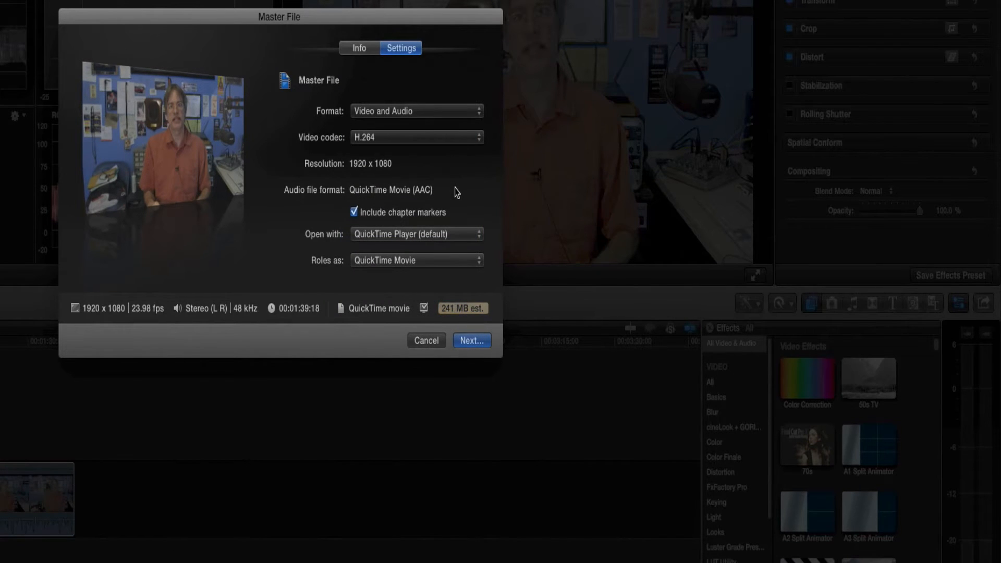
mouse_move(385, 325)
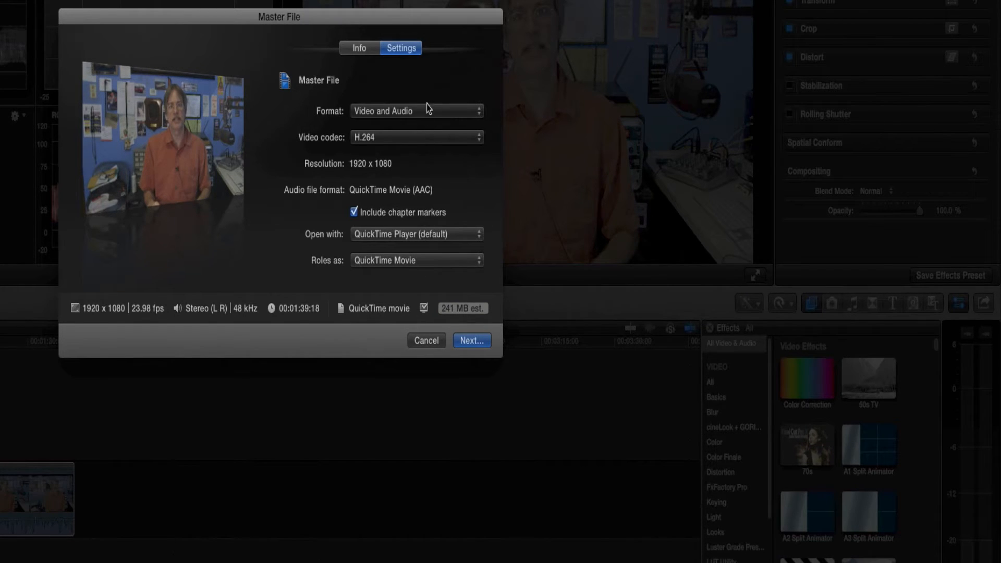
Step: Switch the export format to Computer and check the device compatibility list
left_click(416, 111)
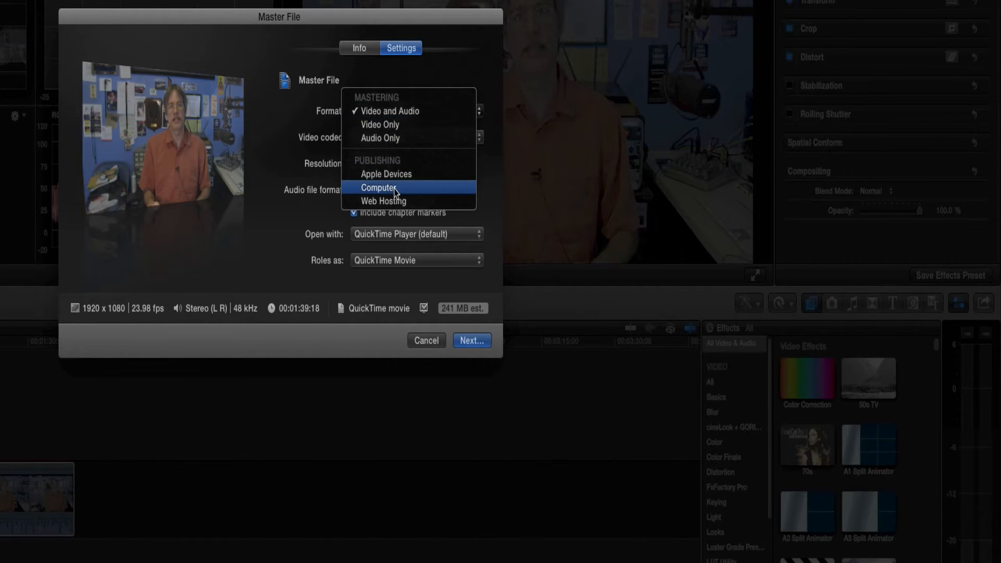
left_click(379, 187)
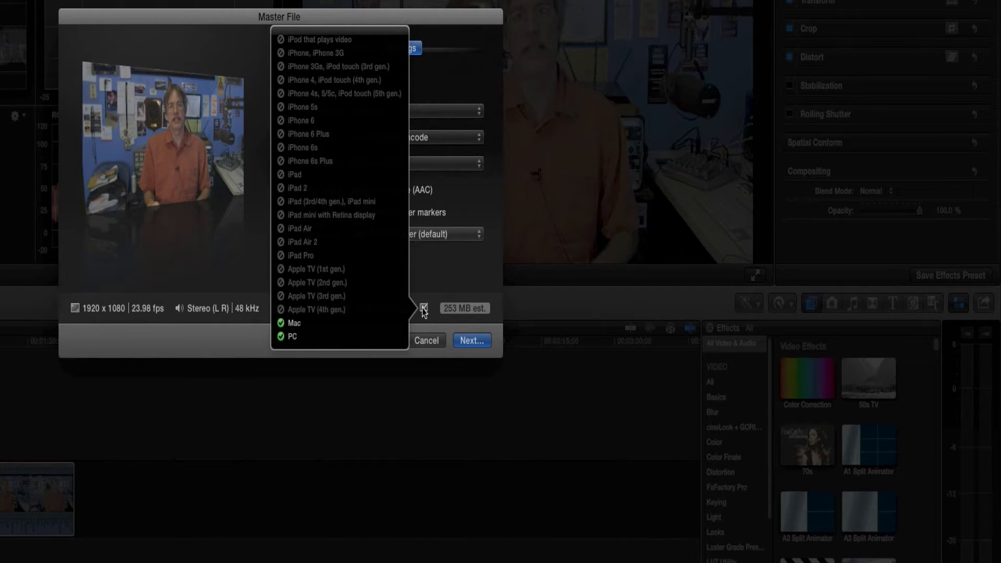
left_click(294, 322)
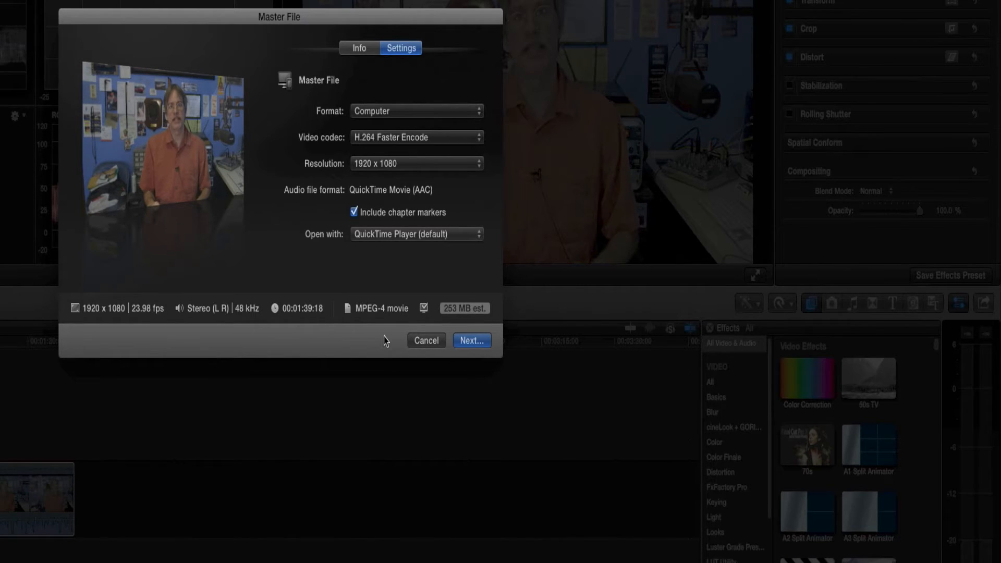
mouse_move(452, 139)
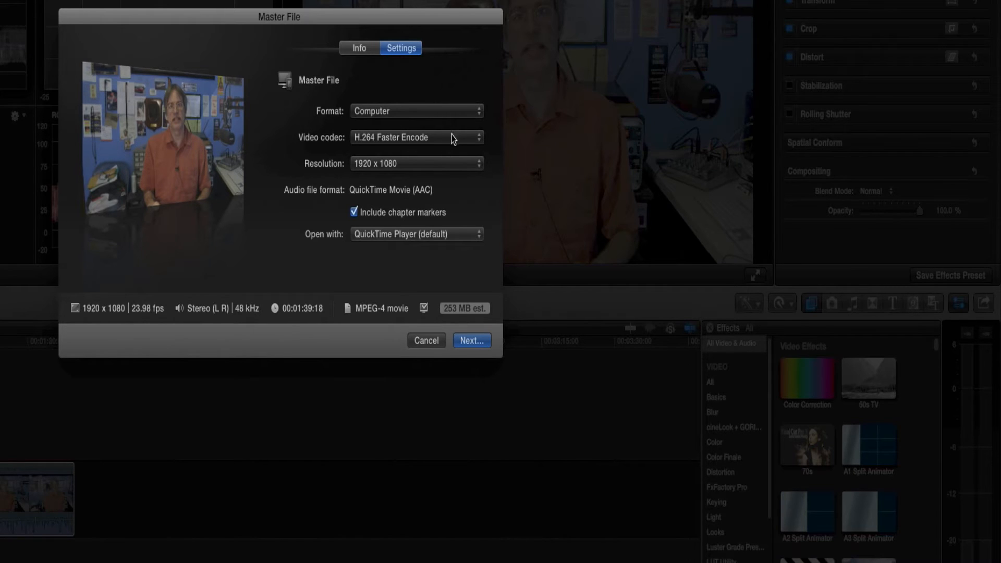
left_click(416, 164)
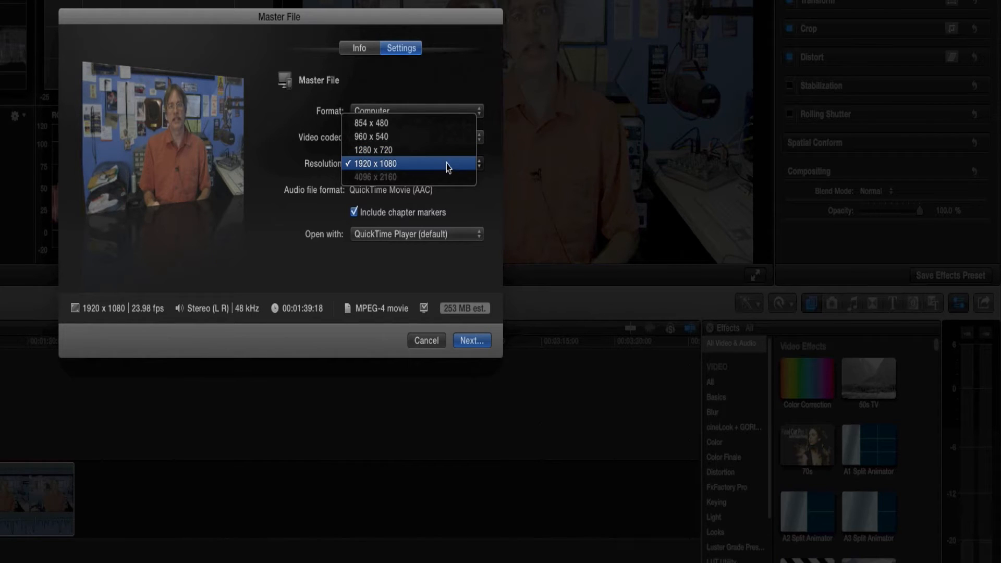
mouse_move(445, 177)
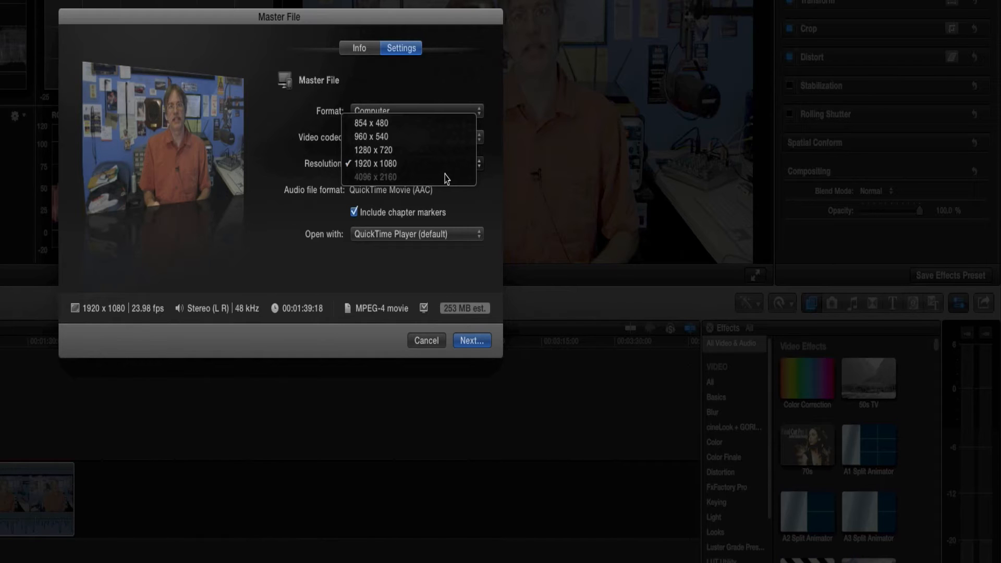
left_click(376, 163)
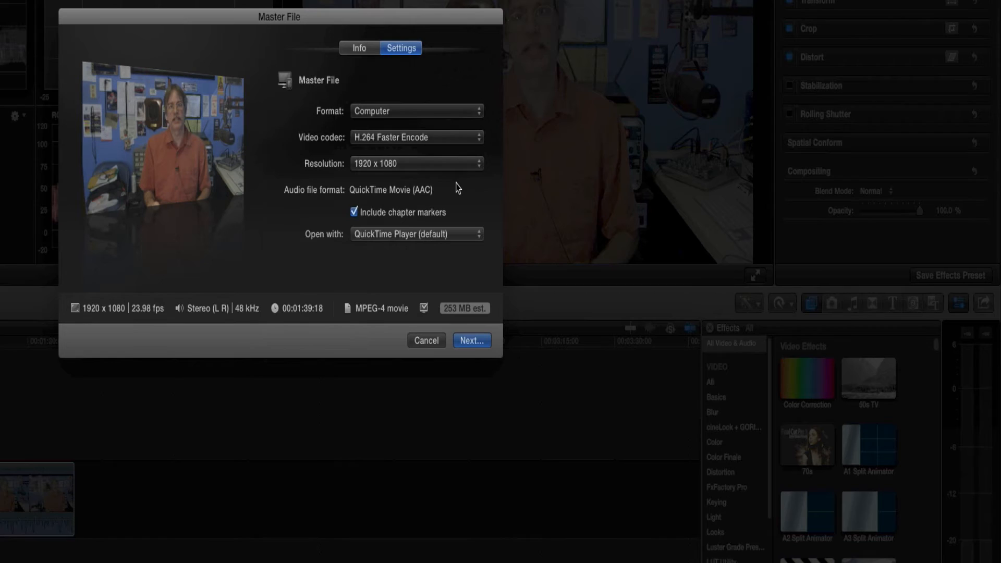
mouse_move(451, 143)
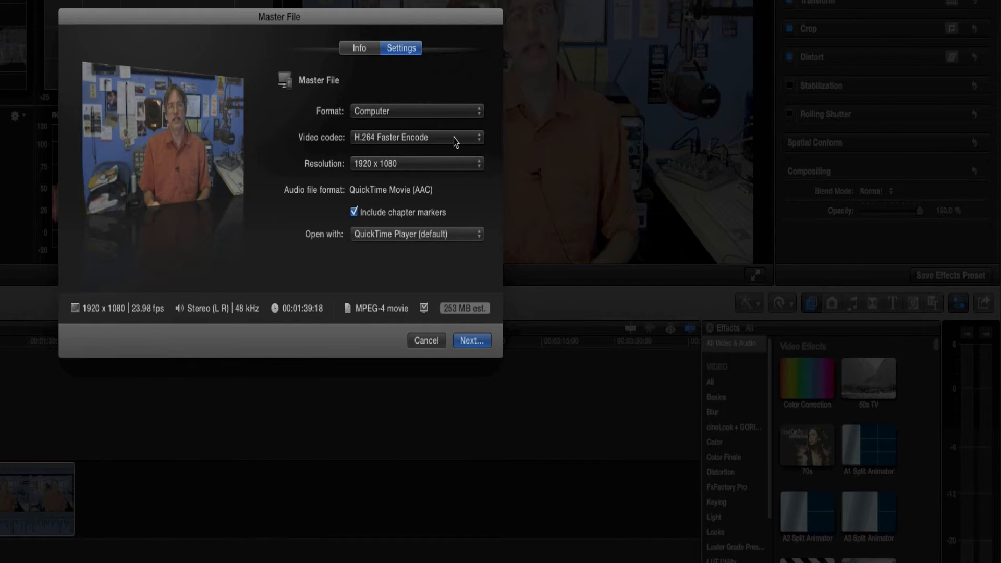
Step: Change the export's video codec to H.264 Better Quality
left_click(415, 137)
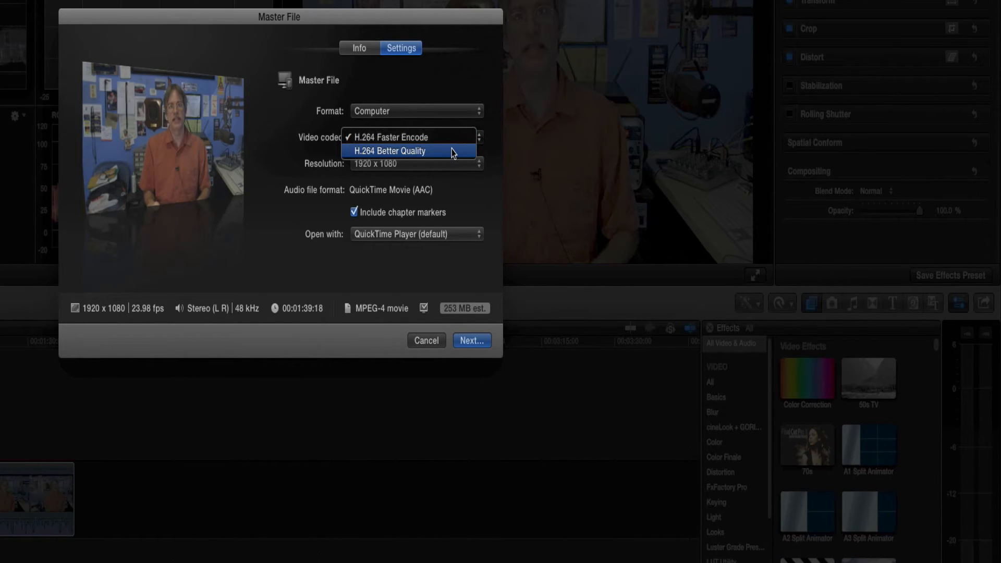
left_click(389, 150)
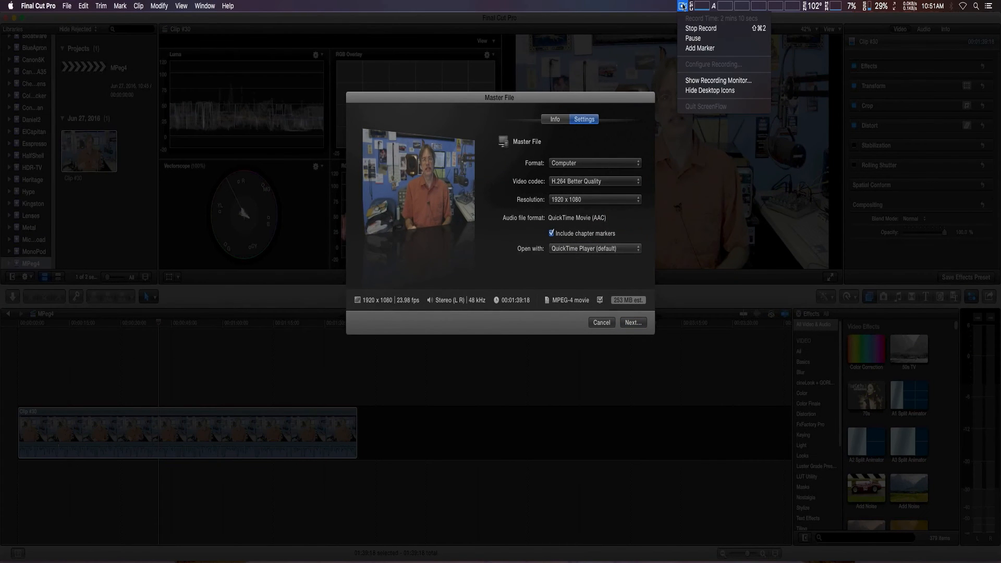
Step: Switch to the Compressor window showing the MPeg4 job and custom MPEG4 setting
left_click(632, 323)
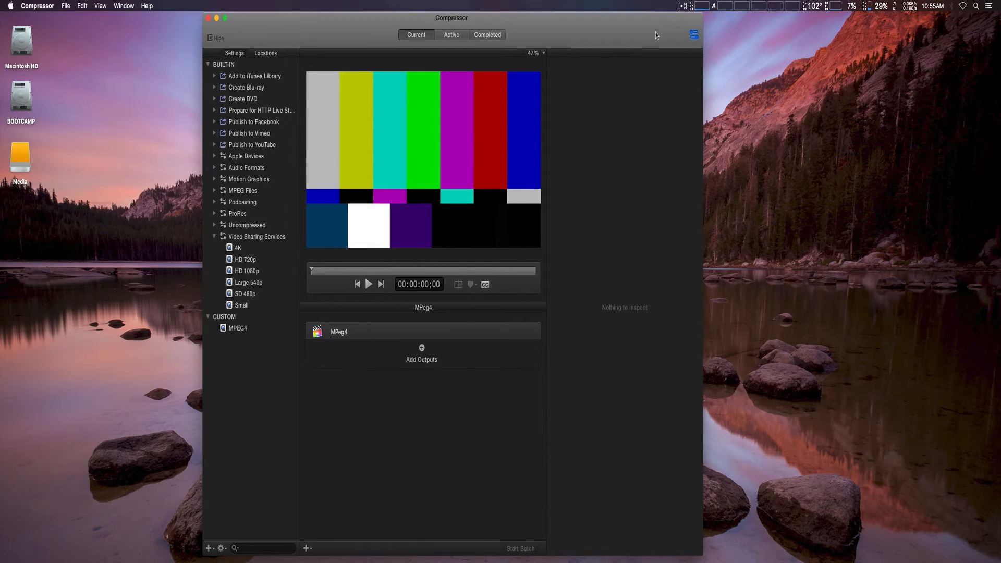
mouse_move(630, 42)
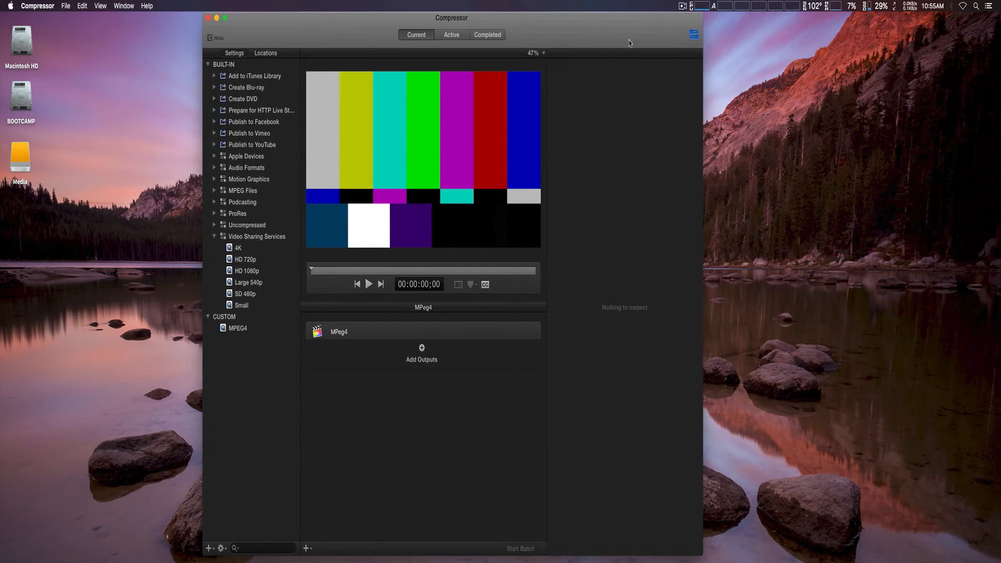
mouse_move(551, 32)
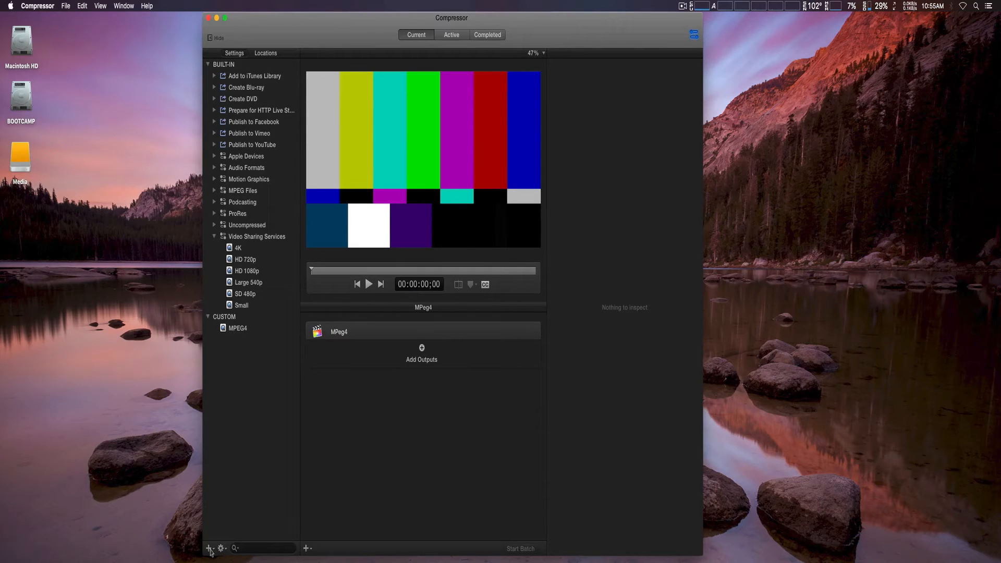
Step: Create a new custom setting based on QuickTime Export Components
left_click(210, 547)
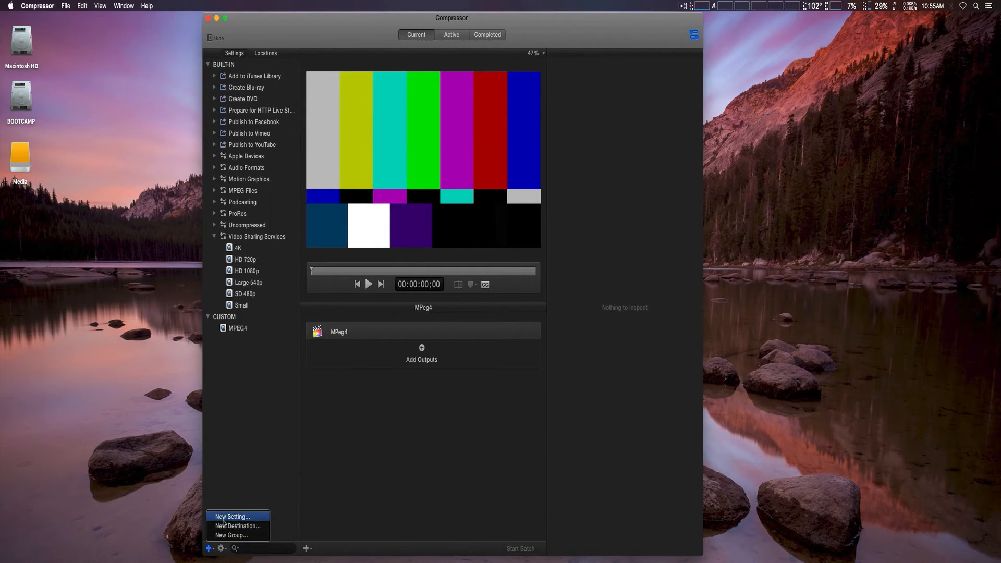
left_click(233, 517)
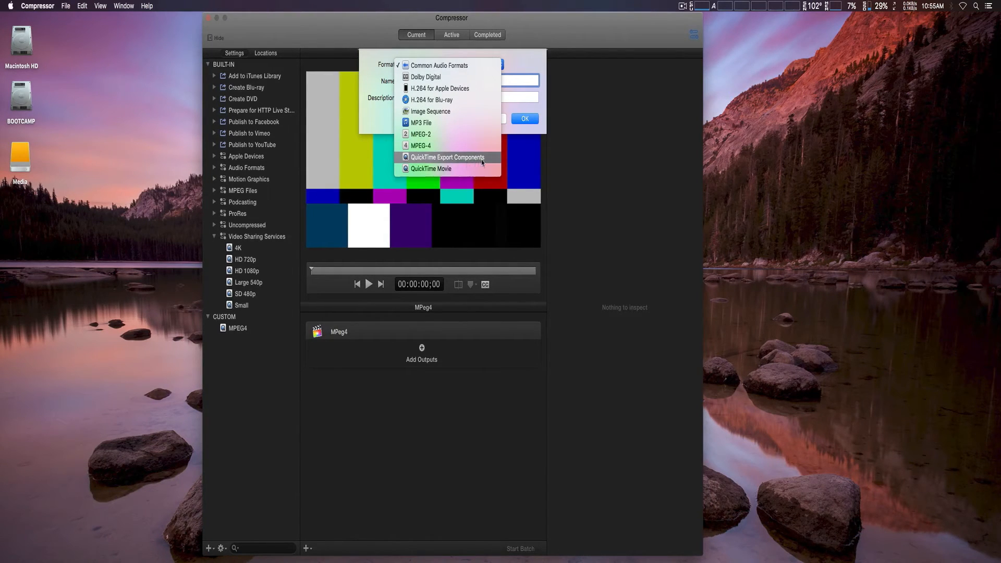
mouse_move(484, 159)
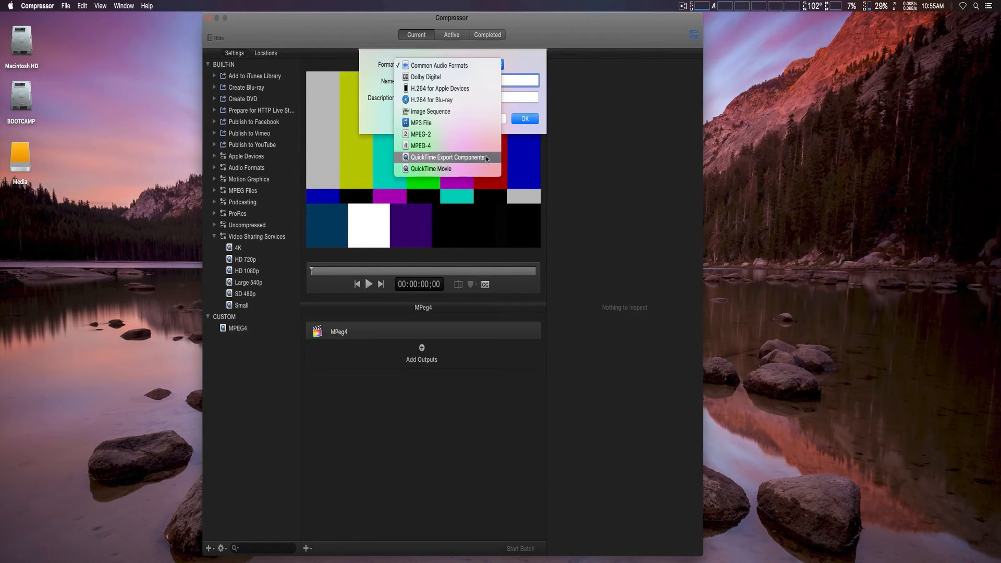
left_click(450, 158)
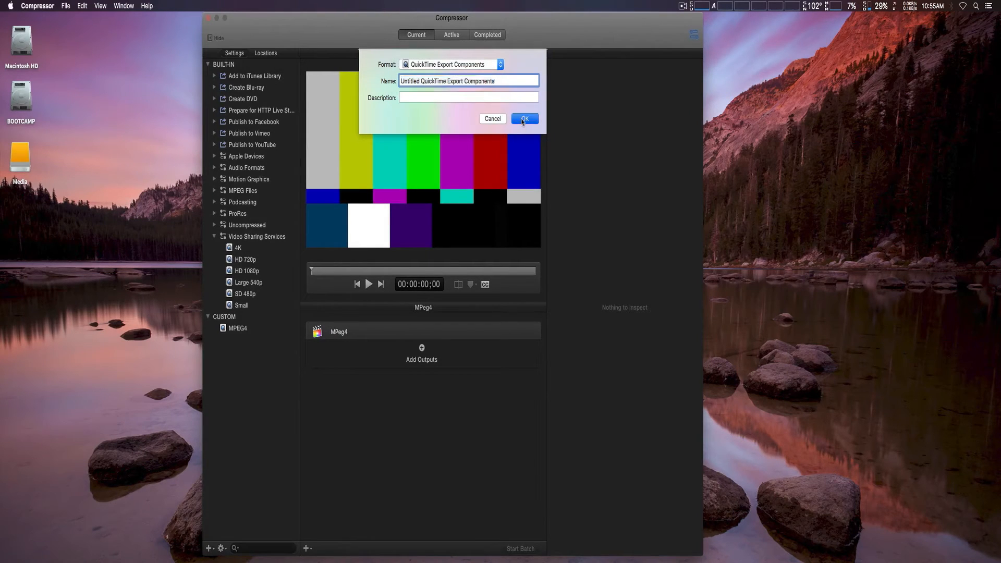
left_click(523, 119)
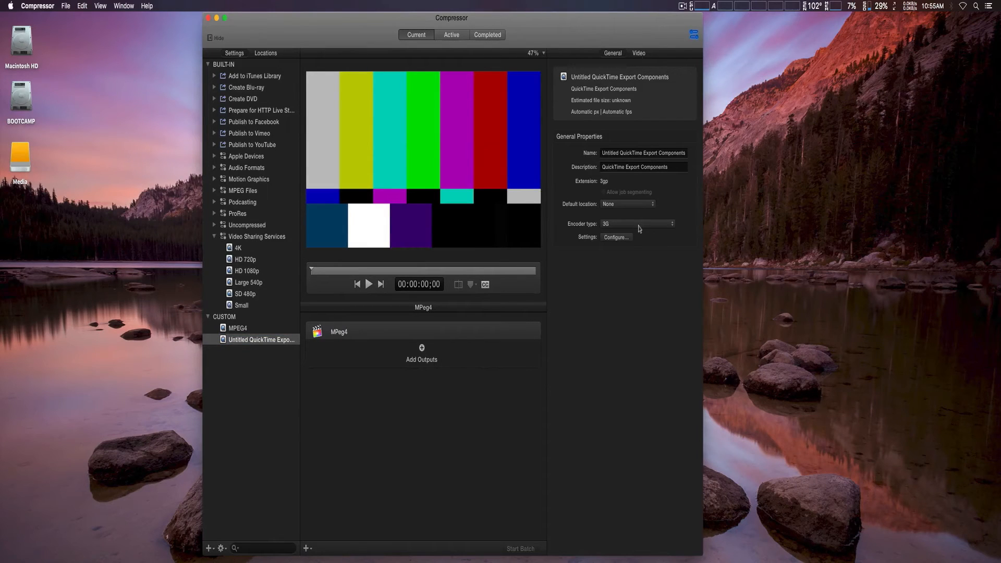
Step: Set the new setting's encoder type to MPEG-4
left_click(638, 223)
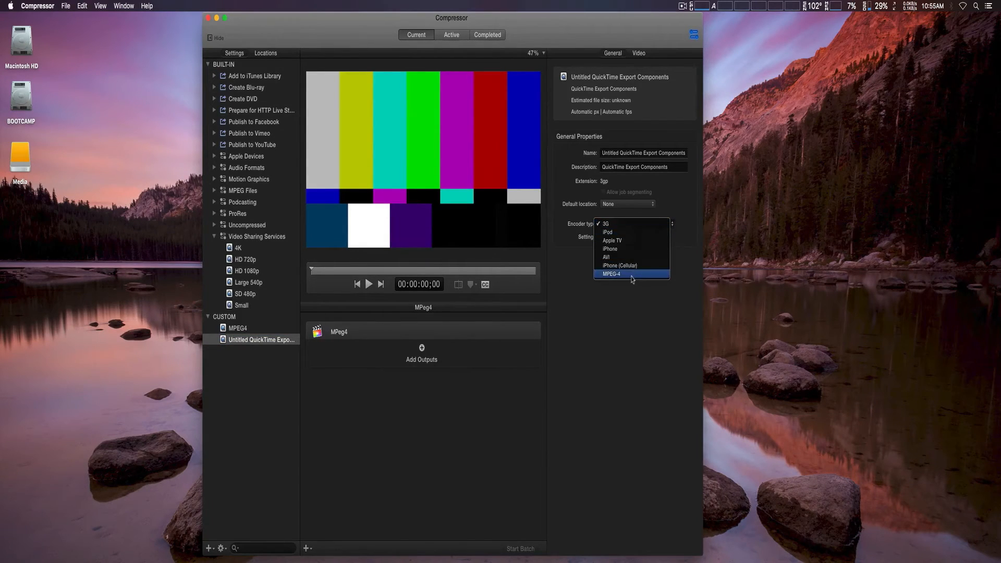
left_click(612, 274)
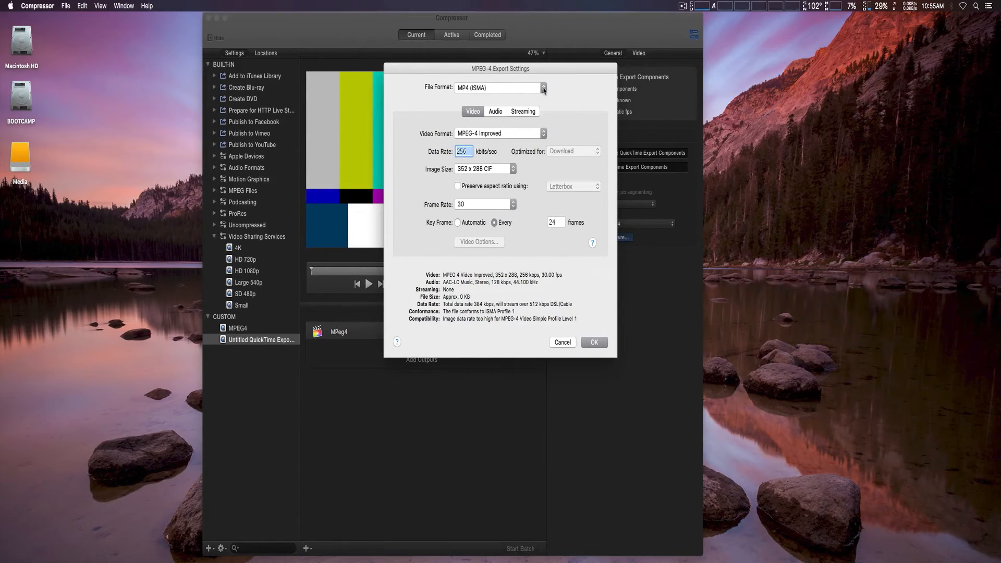
Step: Set the file format to MP4 with a 20000 kbps data rate at 1920 x 1080 HD
left_click(500, 88)
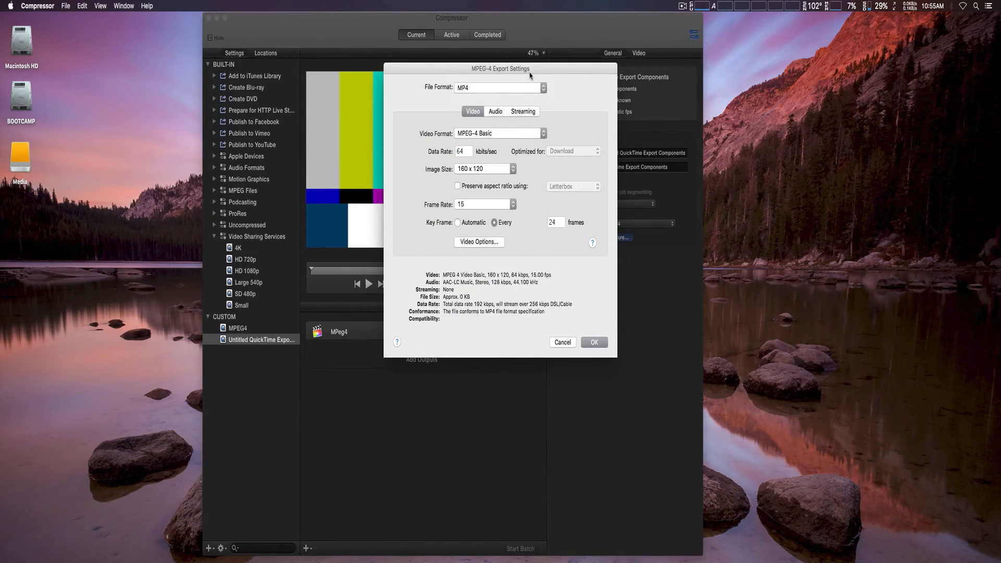
left_click(463, 151)
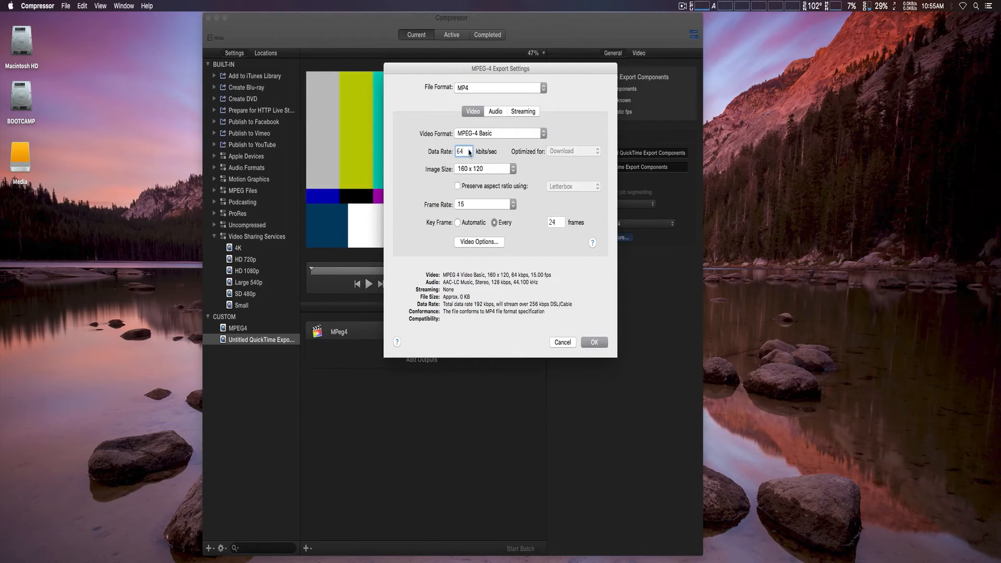
left_click(462, 151)
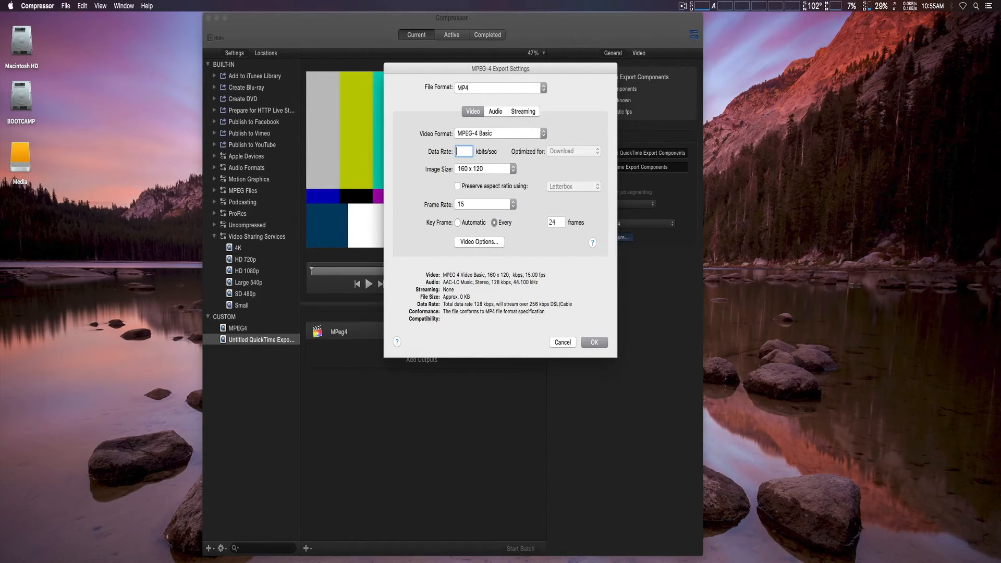
type("20")
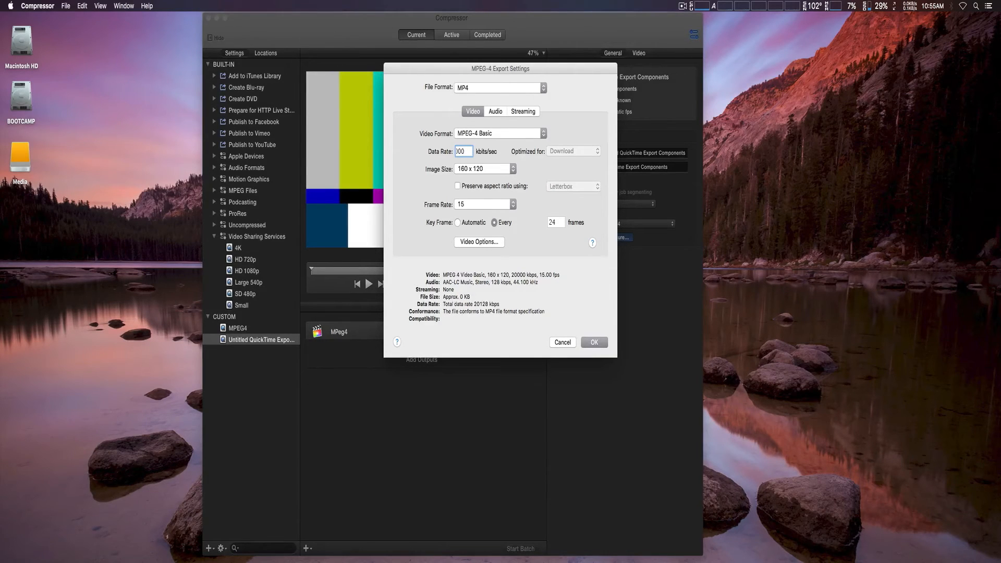
left_click(511, 169)
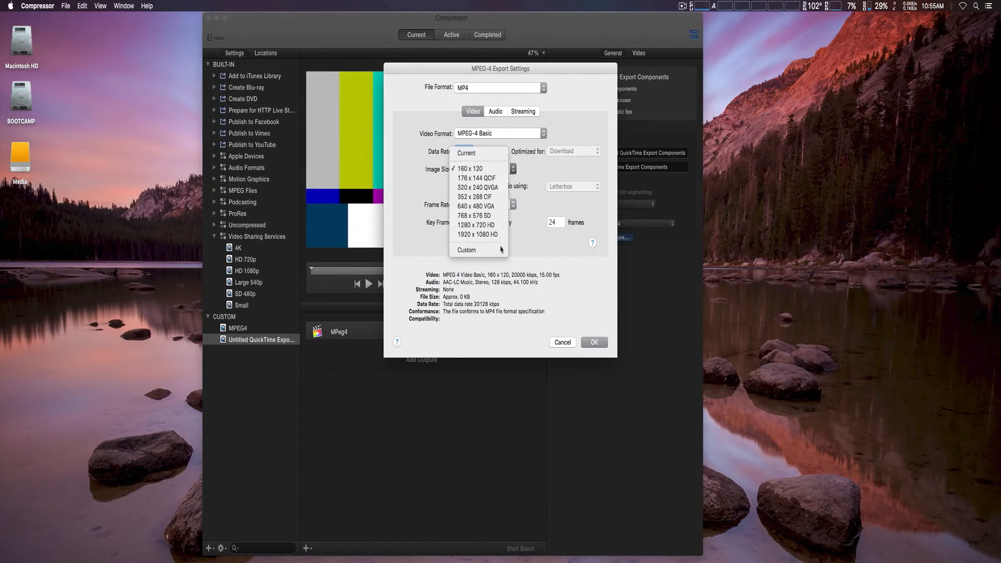
mouse_move(476, 235)
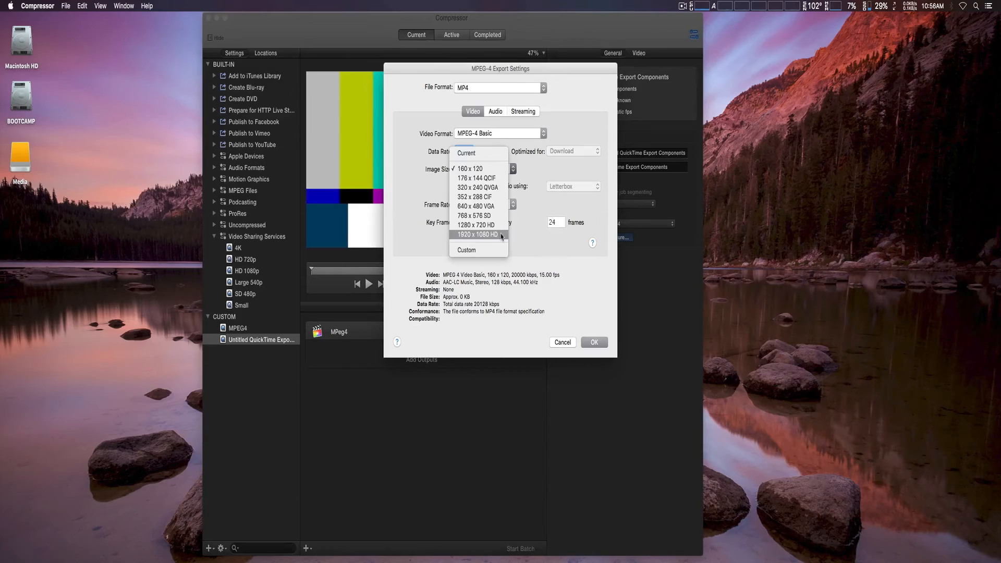
left_click(477, 234)
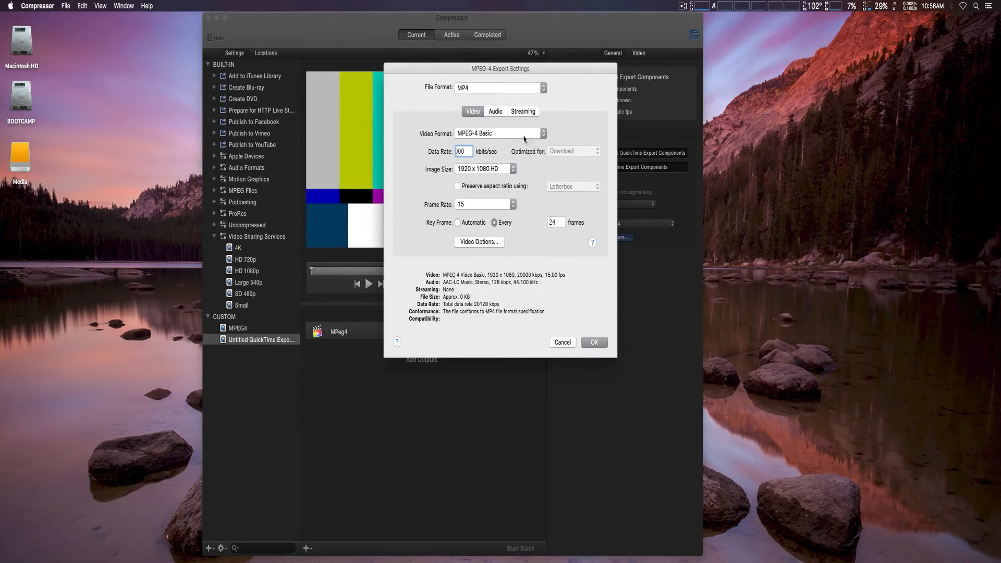
Step: Set the audio data rate to 320 kbps and confirm the MPEG-4 settings
left_click(494, 112)
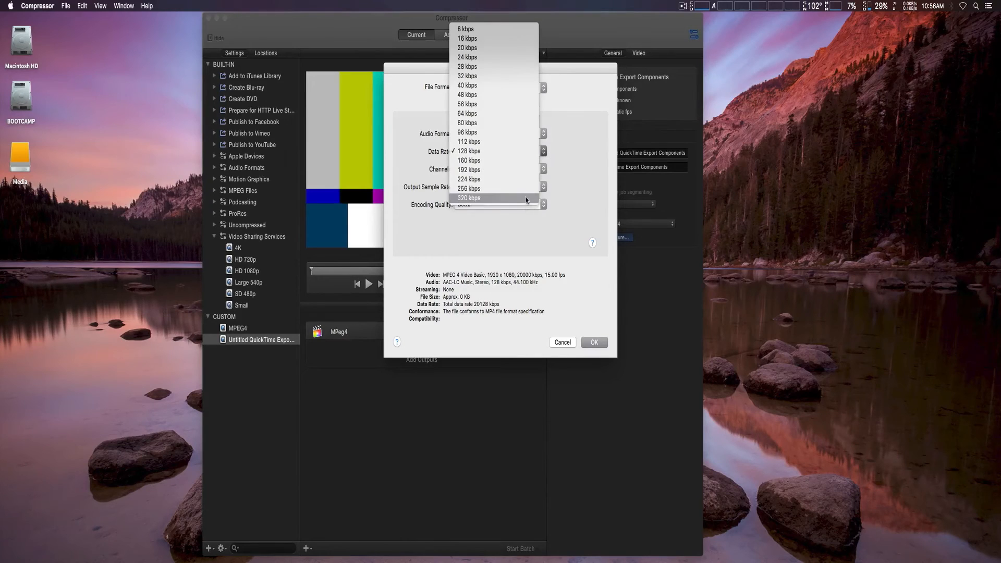
left_click(469, 197)
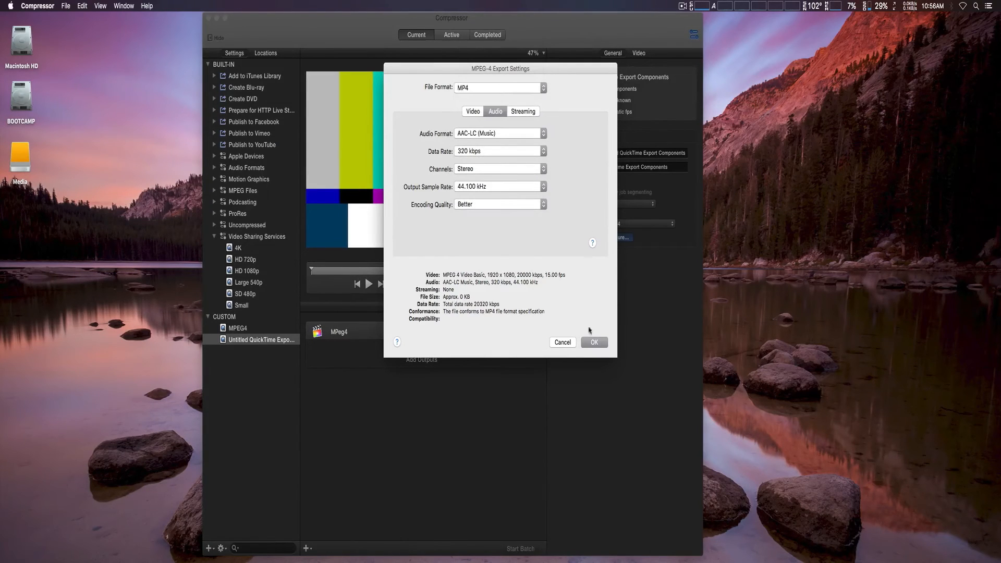
left_click(593, 342)
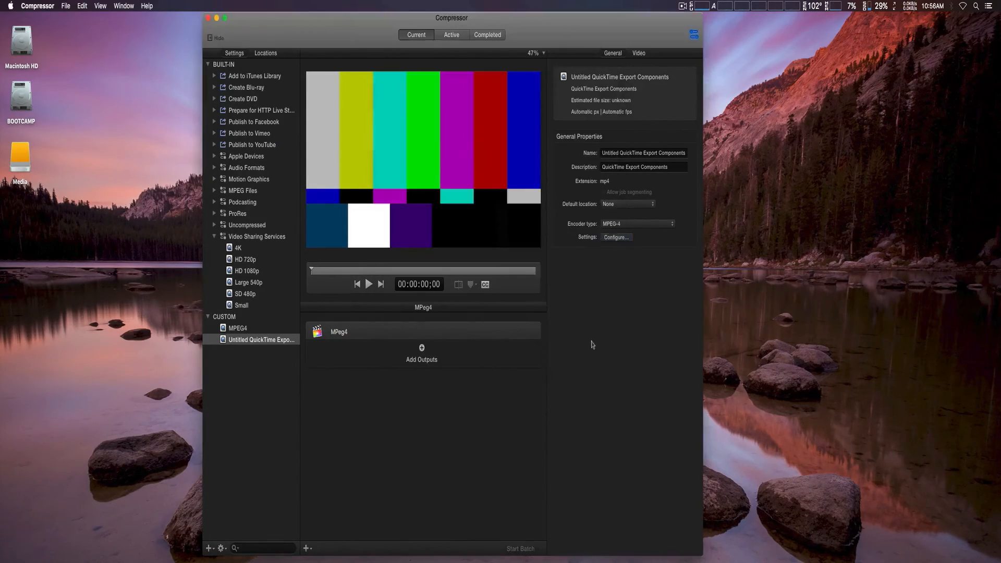
mouse_move(362, 405)
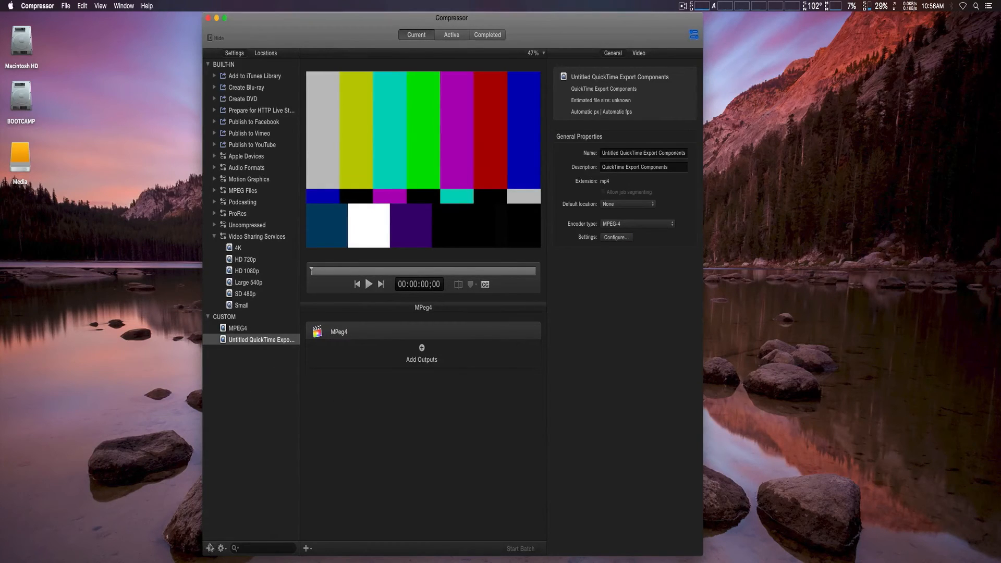
Step: Create a new custom setting with the QuickTime Movie format
left_click(209, 547)
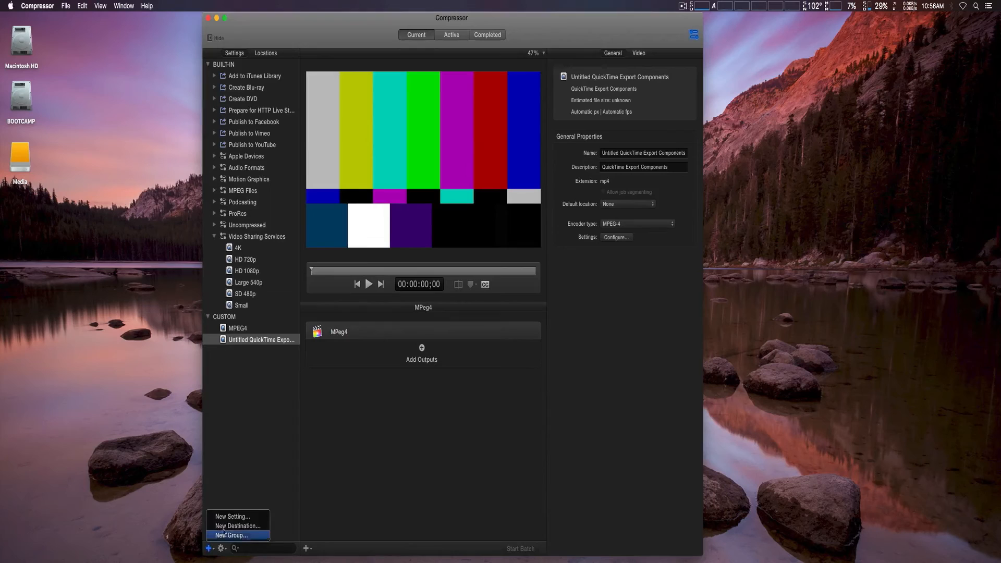
left_click(232, 516)
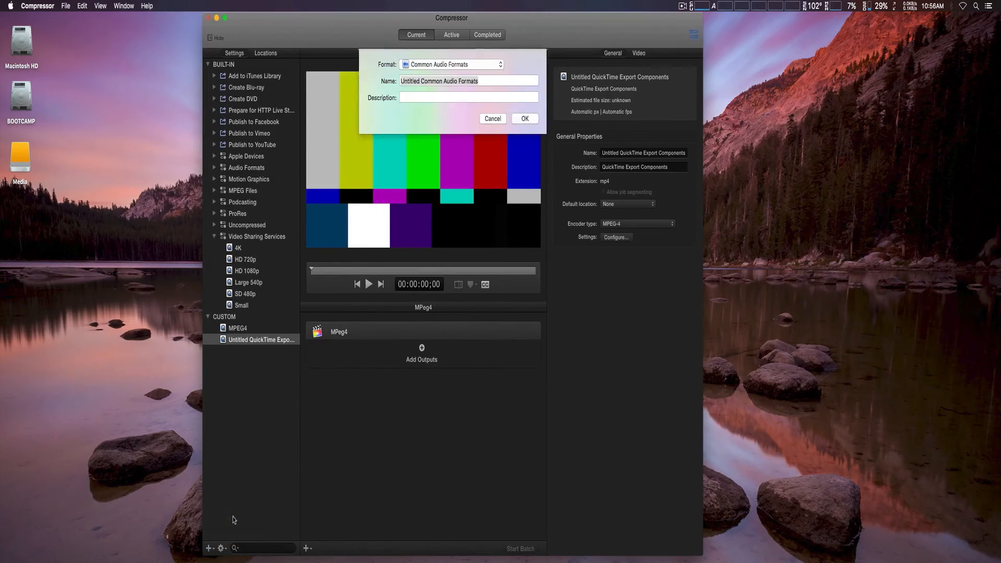
left_click(451, 64)
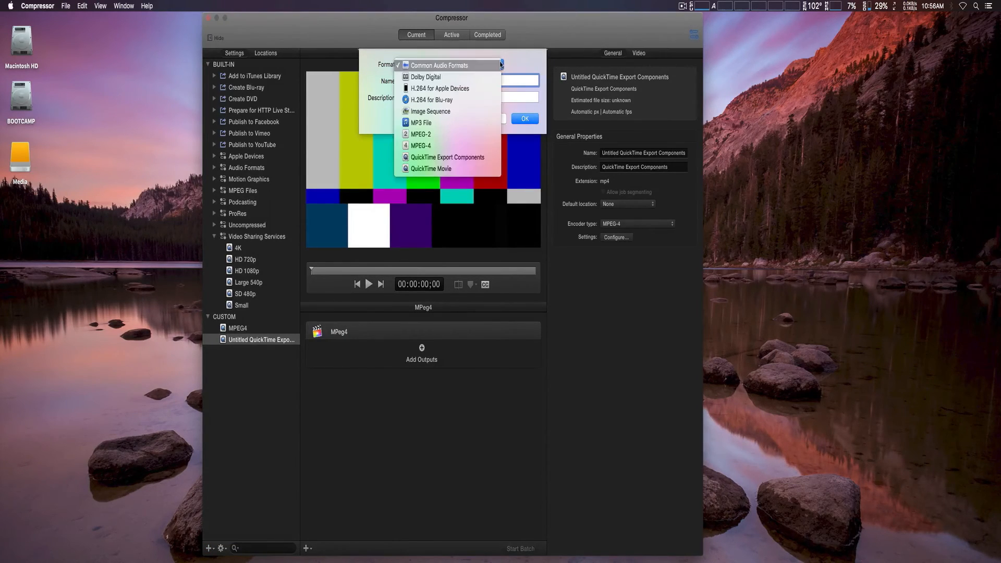
left_click(431, 169)
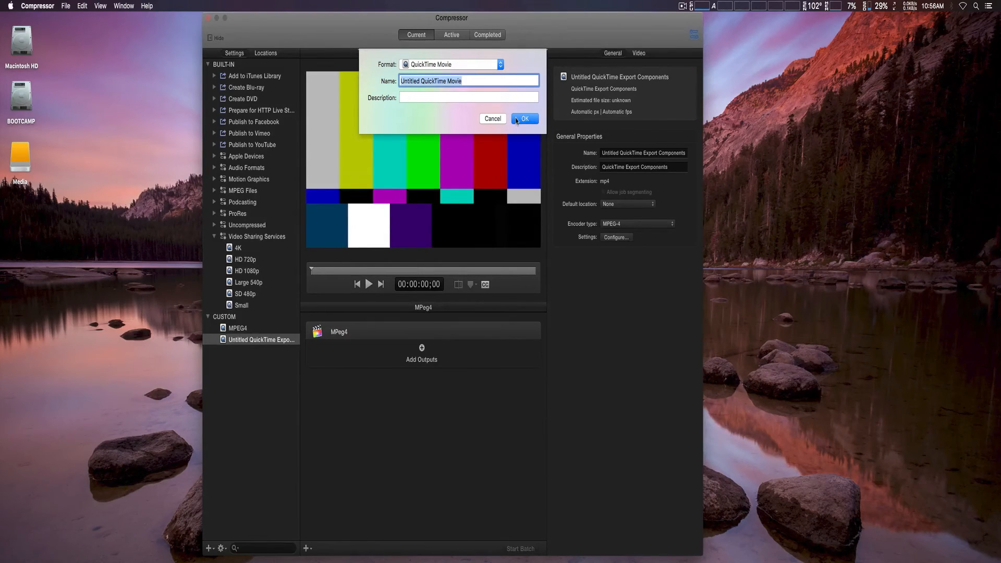
left_click(523, 119)
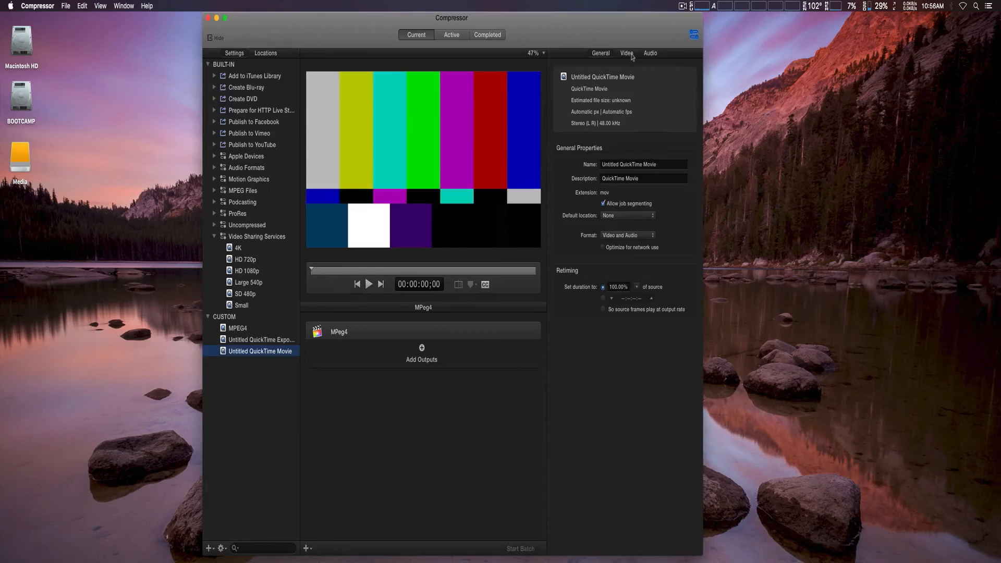
Step: View the QuickTime Movie setting's video properties and bring up its compression settings
left_click(627, 53)
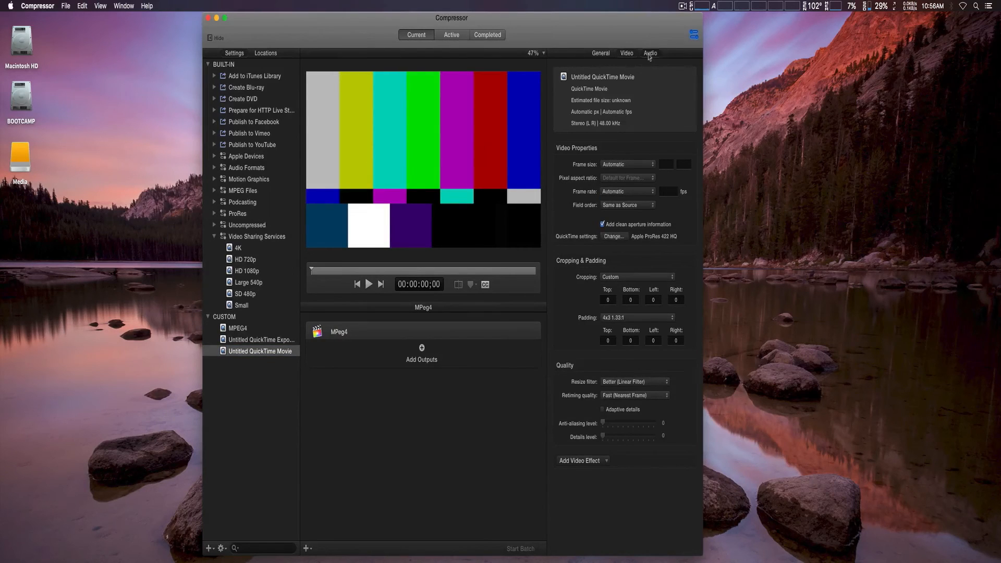
left_click(600, 54)
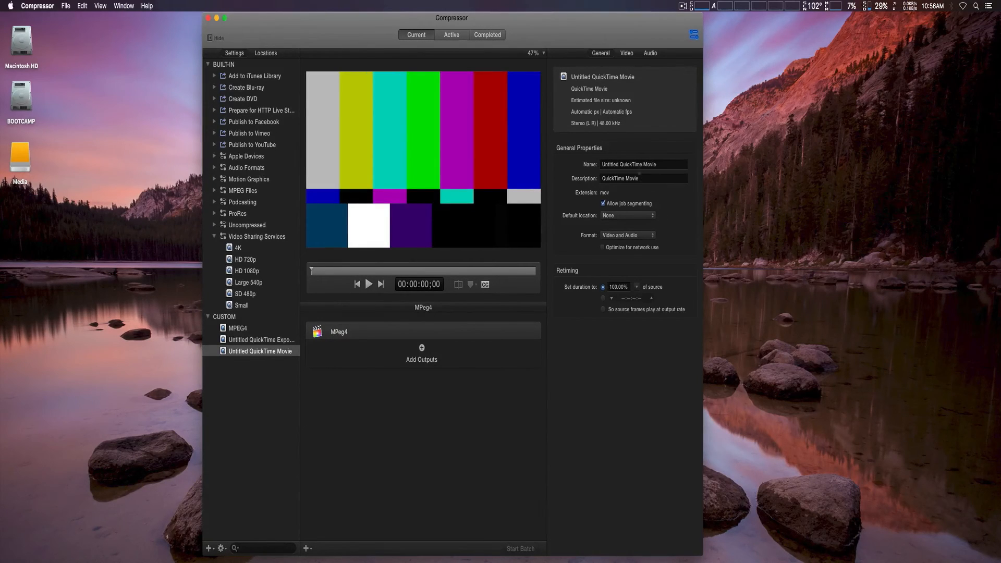
left_click(627, 53)
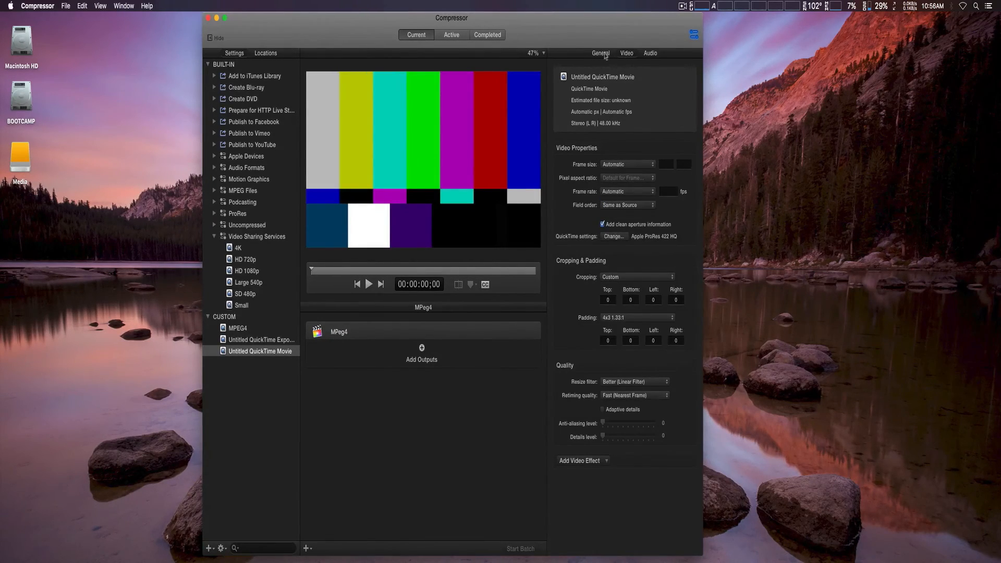
left_click(601, 53)
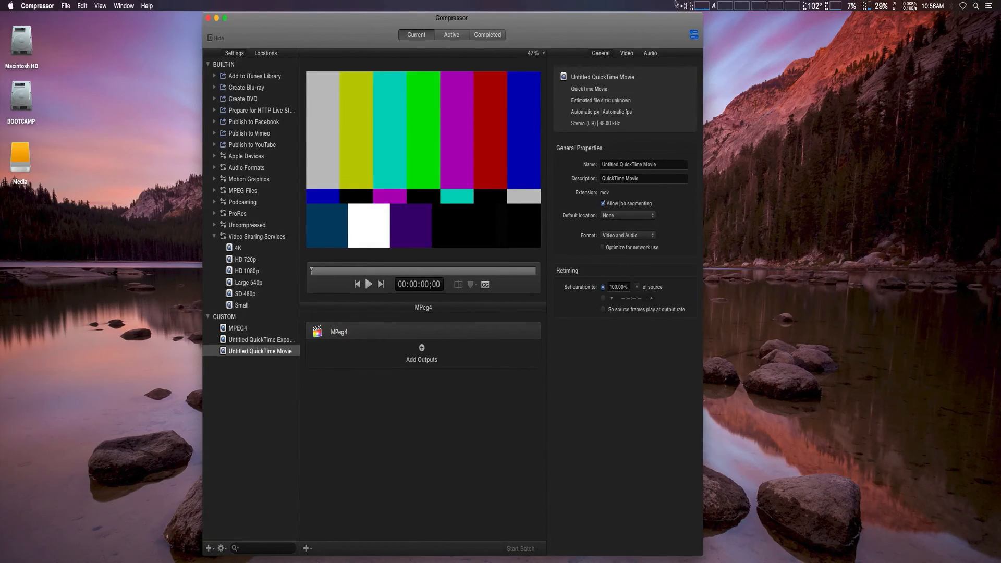
left_click(683, 7)
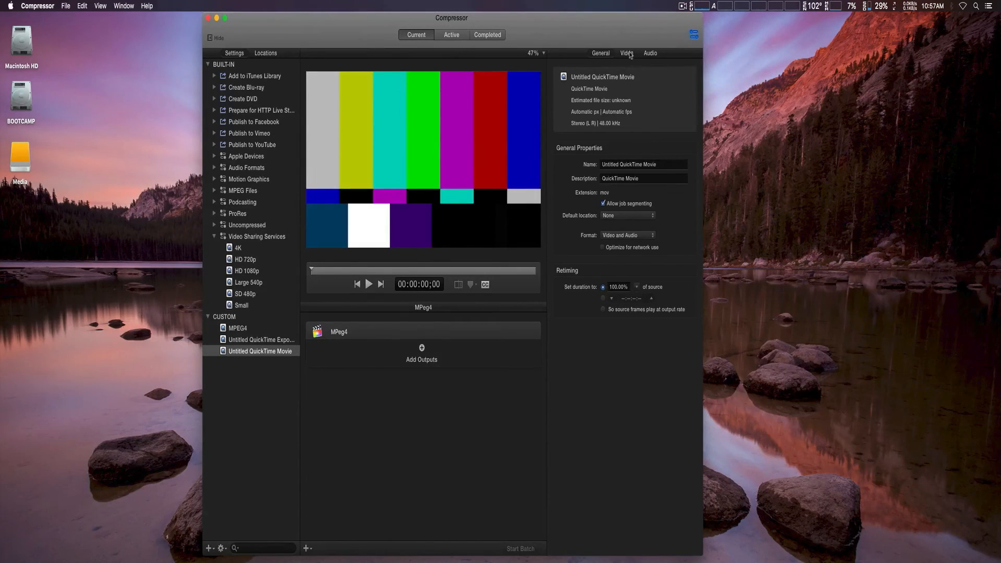
left_click(627, 53)
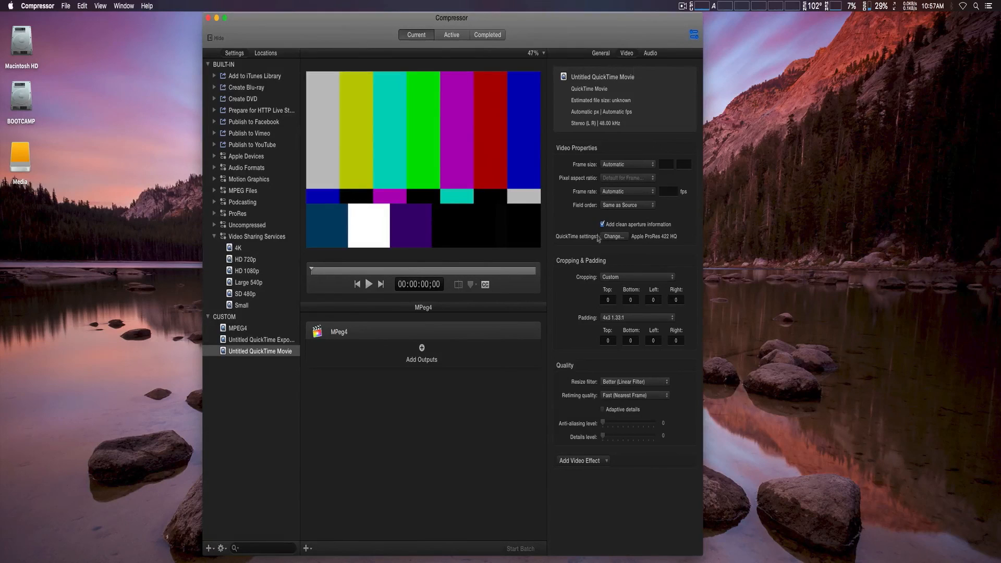
left_click(612, 237)
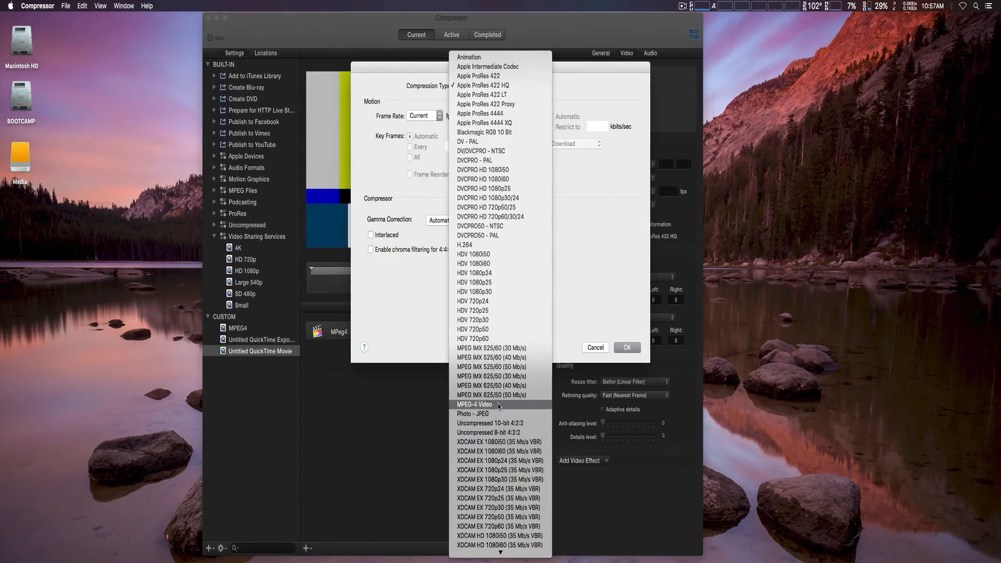
Step: Set the compression type to MPEG-4 Video and confirm
left_click(473, 404)
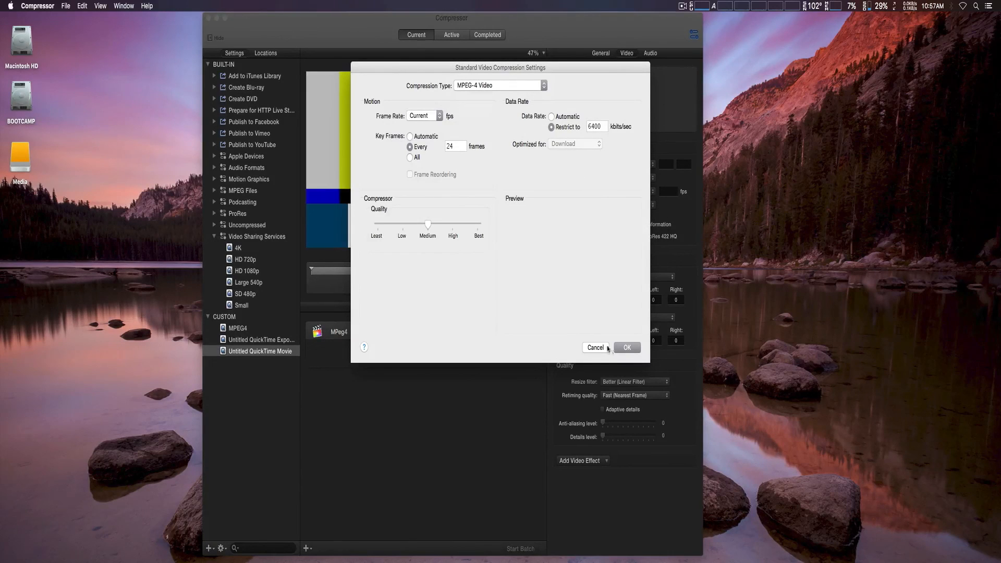
left_click(627, 348)
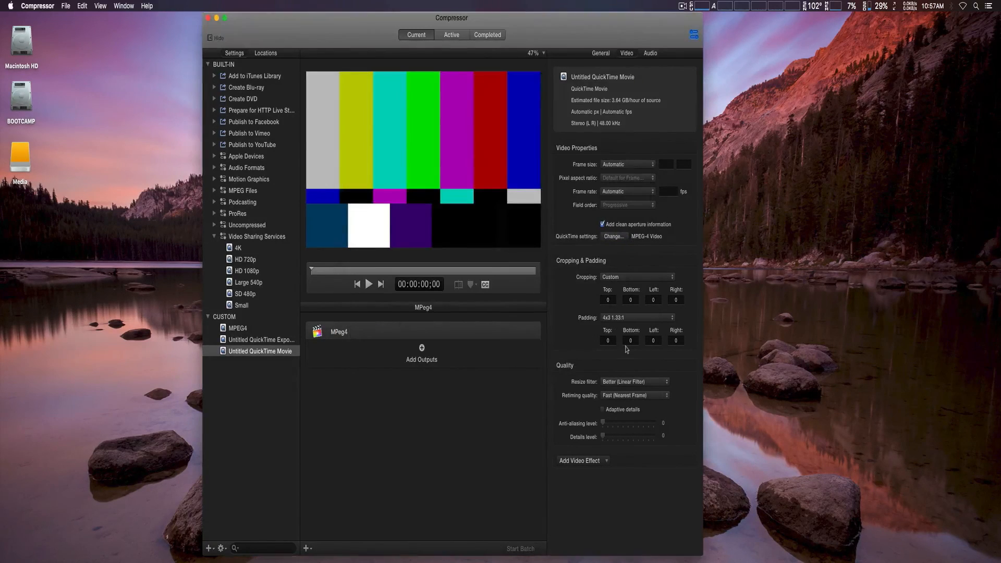